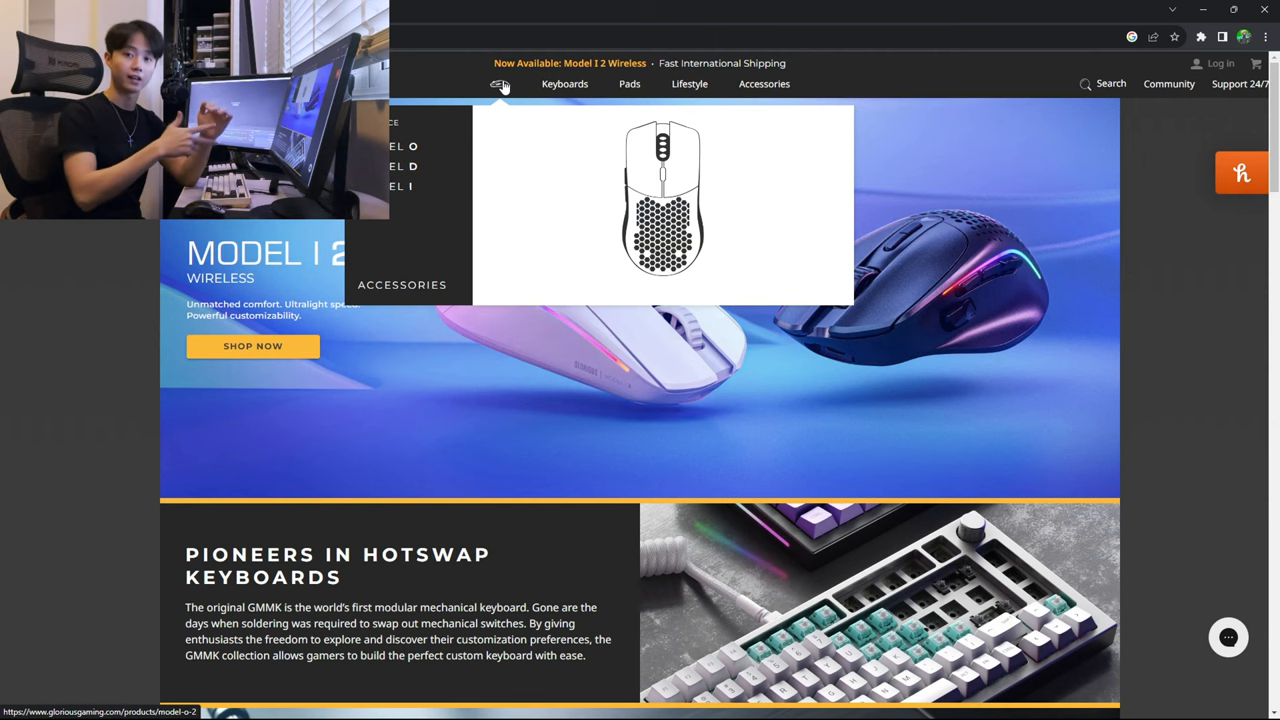
{"action": "mouse_move", "coordinate": [404, 146]}
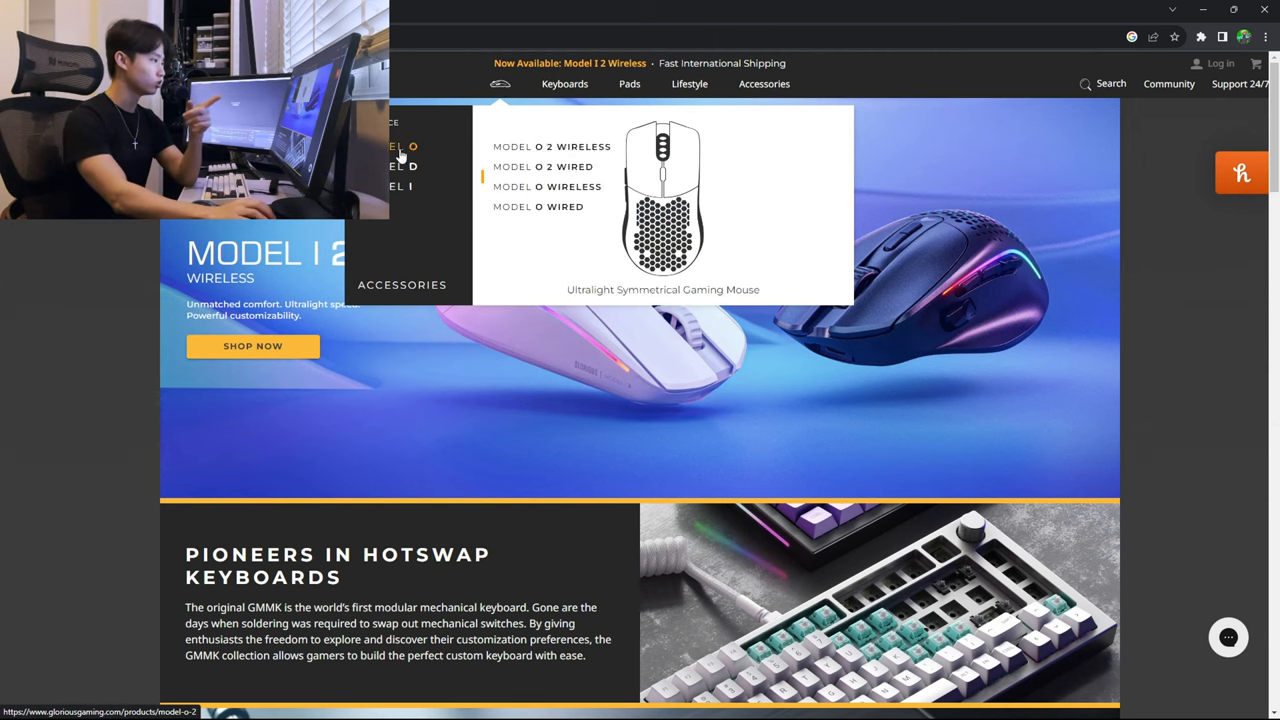
{"action": "mouse_move", "coordinate": [398, 188]}
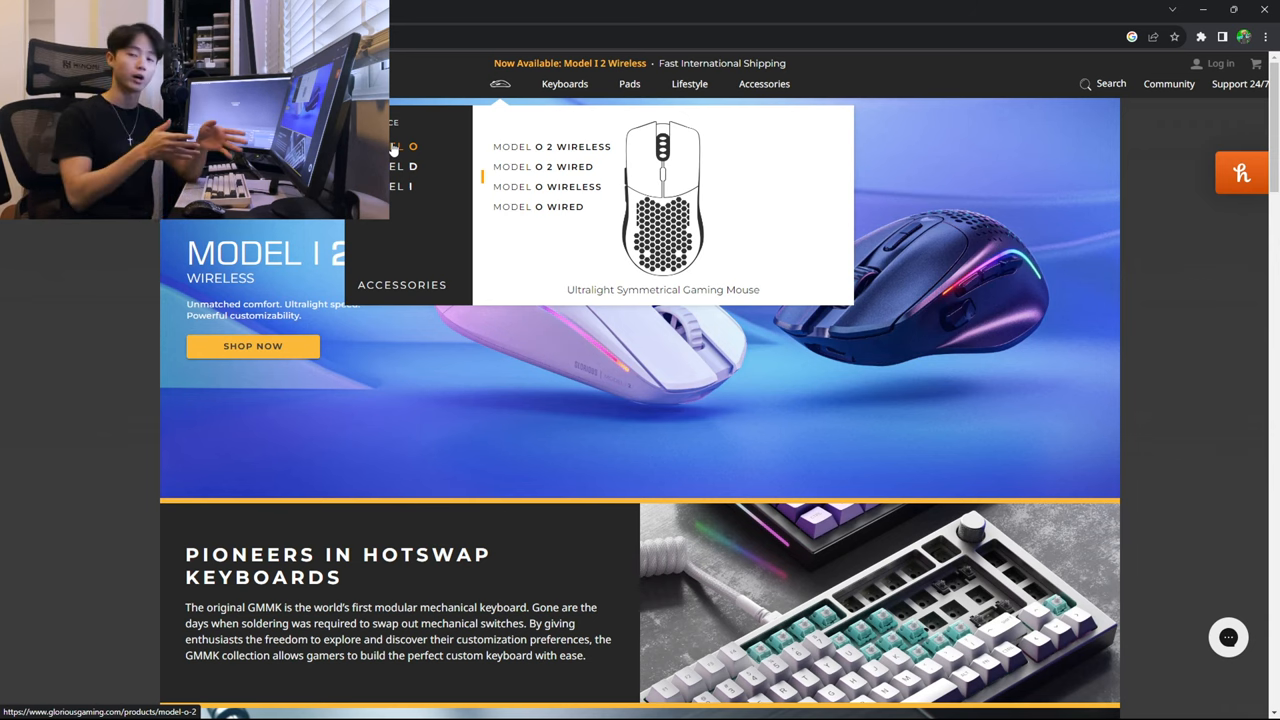
{"action": "mouse_move", "coordinate": [524, 146]}
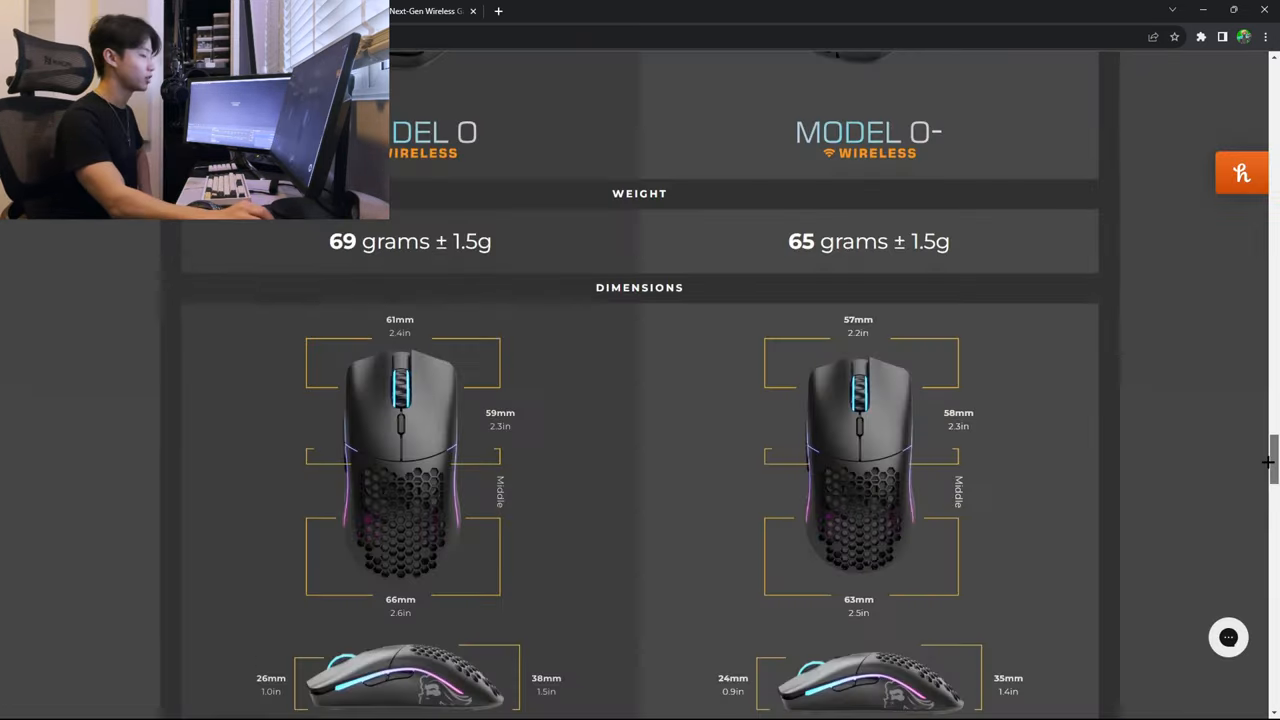
Scroll through the Model O Wireless spec table and features before moving to the Model O 2 Wireless page
{"action": "scroll", "scroll_direction": "up", "scroll_amount": 3}
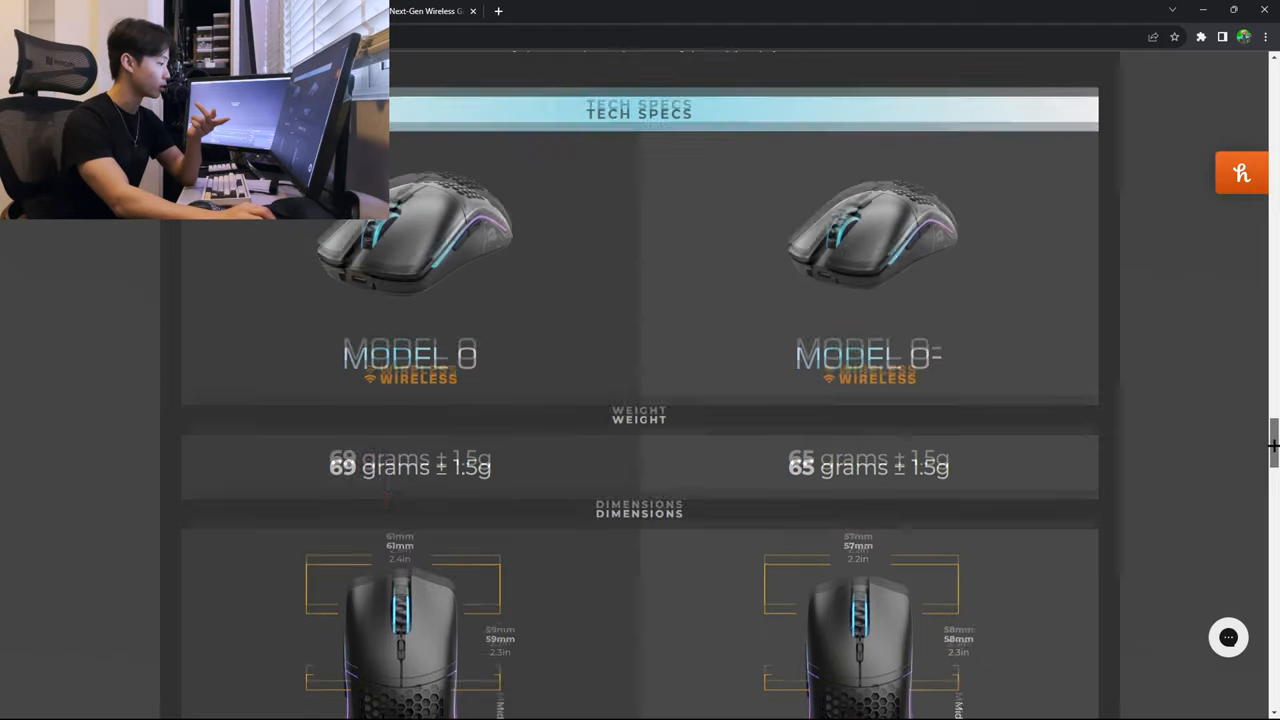
{"action": "scroll", "scroll_direction": "down", "scroll_amount": 3}
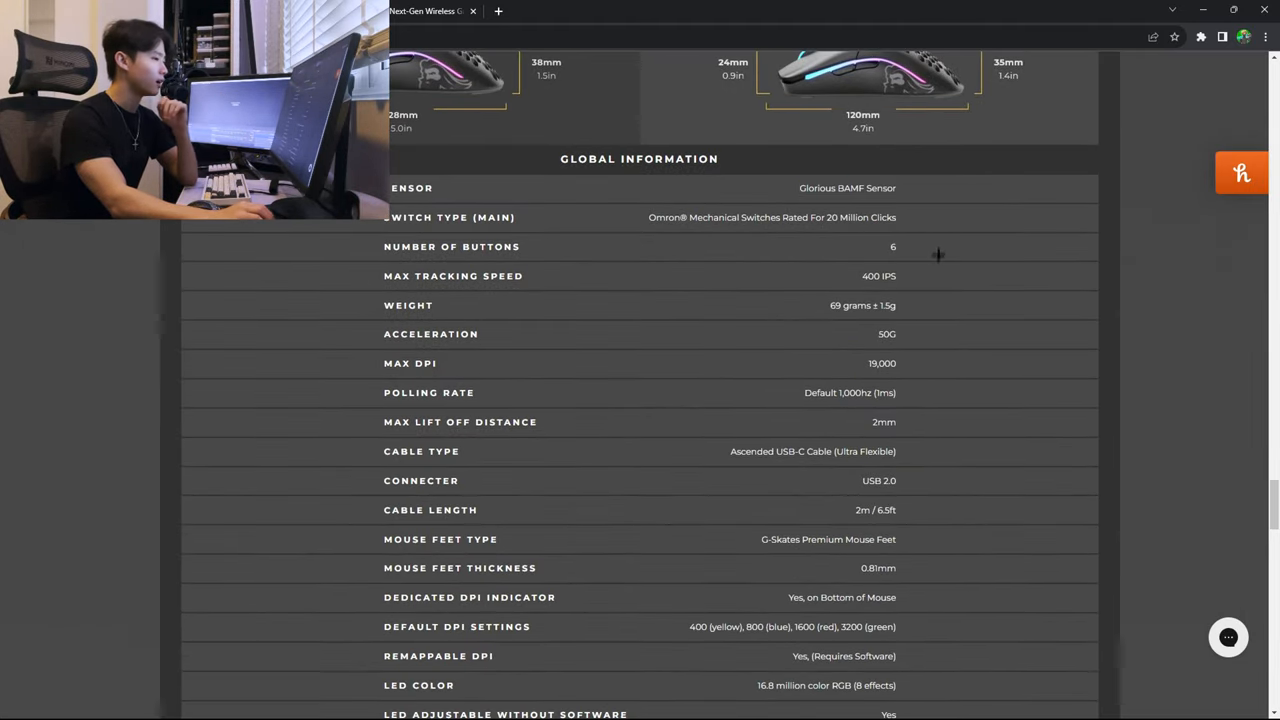
{"action": "scroll", "scroll_direction": "down", "scroll_amount": 3}
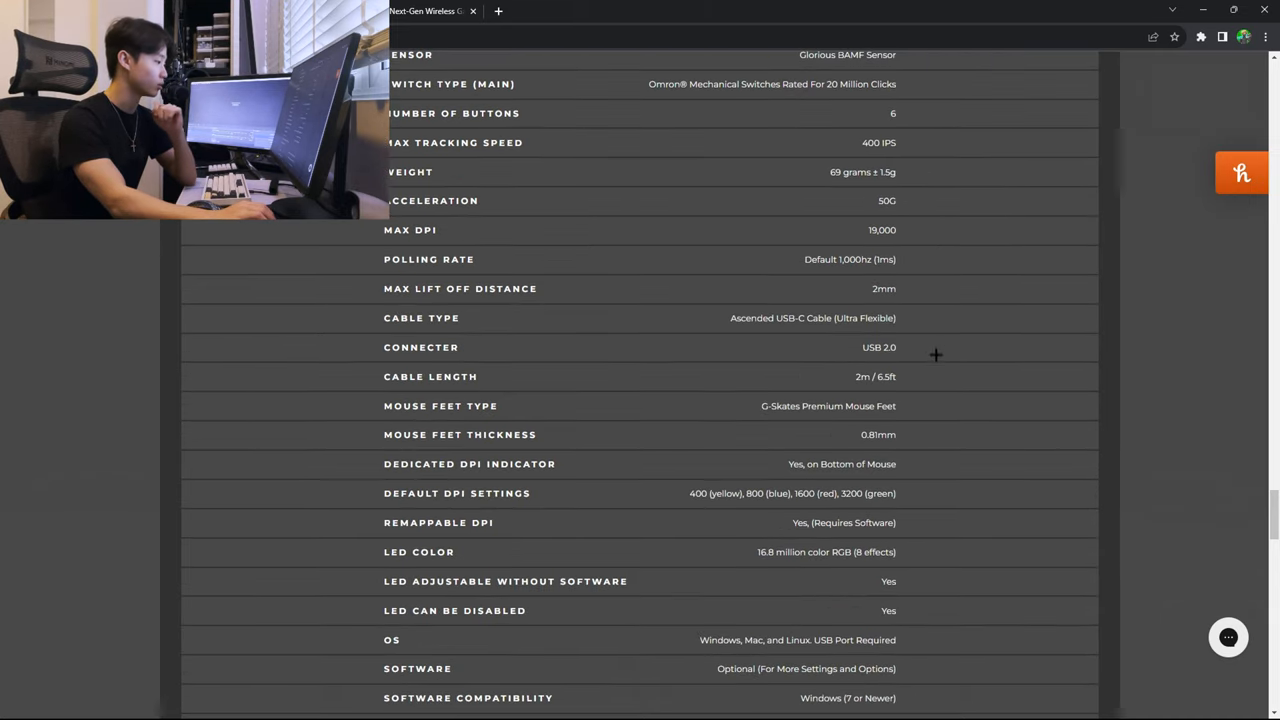
{"action": "scroll", "scroll_direction": "down", "scroll_amount": 3}
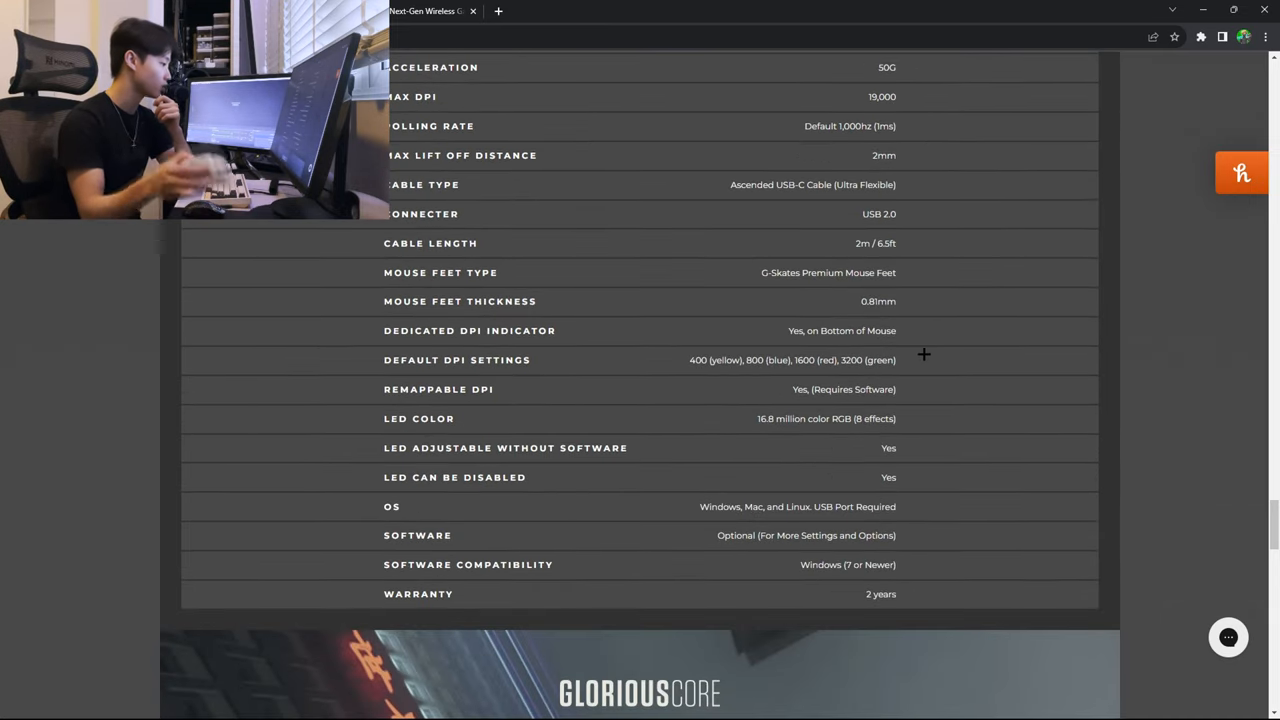
{"action": "scroll", "scroll_direction": "up", "scroll_amount": 3}
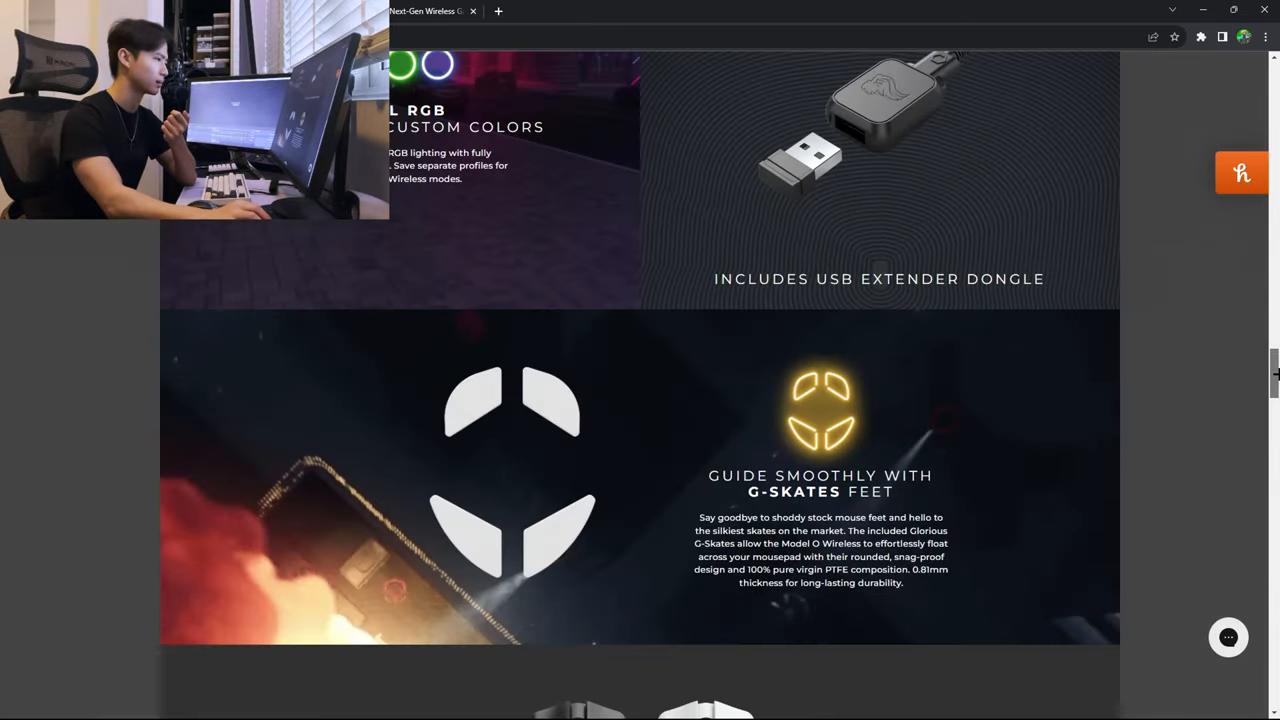
{"action": "scroll", "scroll_direction": "up", "scroll_amount": 3}
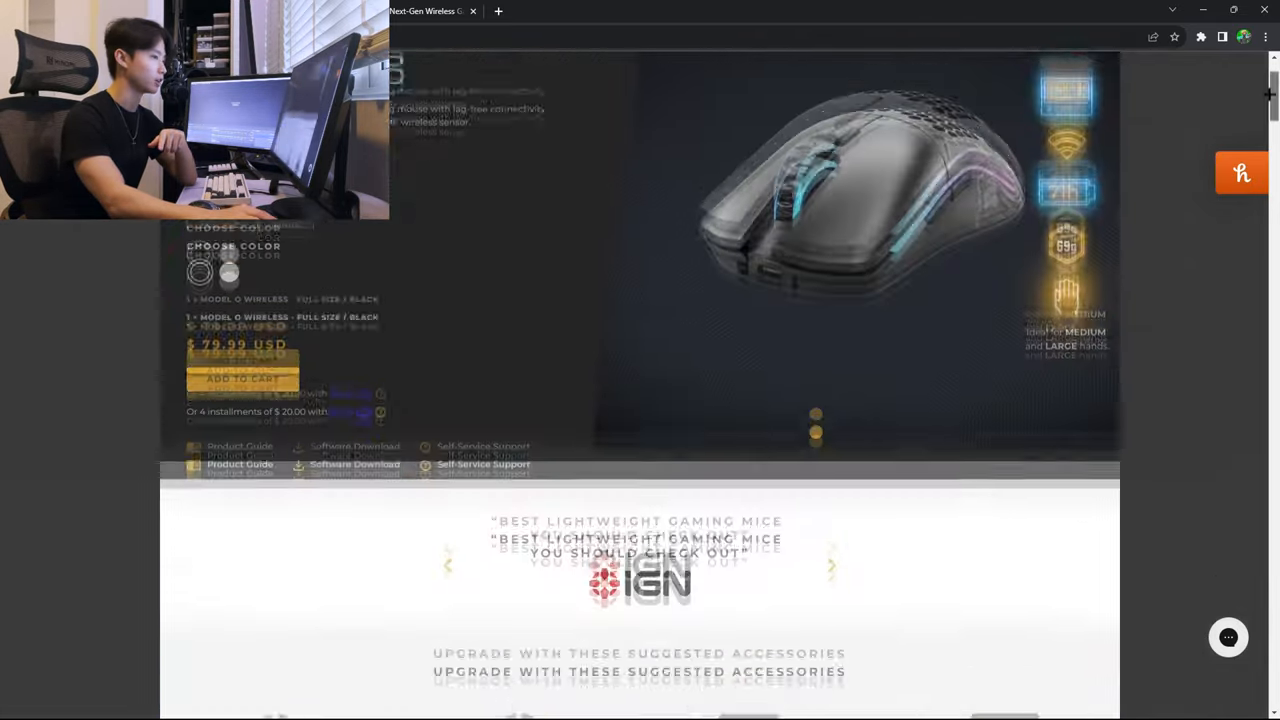
{"action": "scroll", "scroll_direction": "down", "scroll_amount": 3}
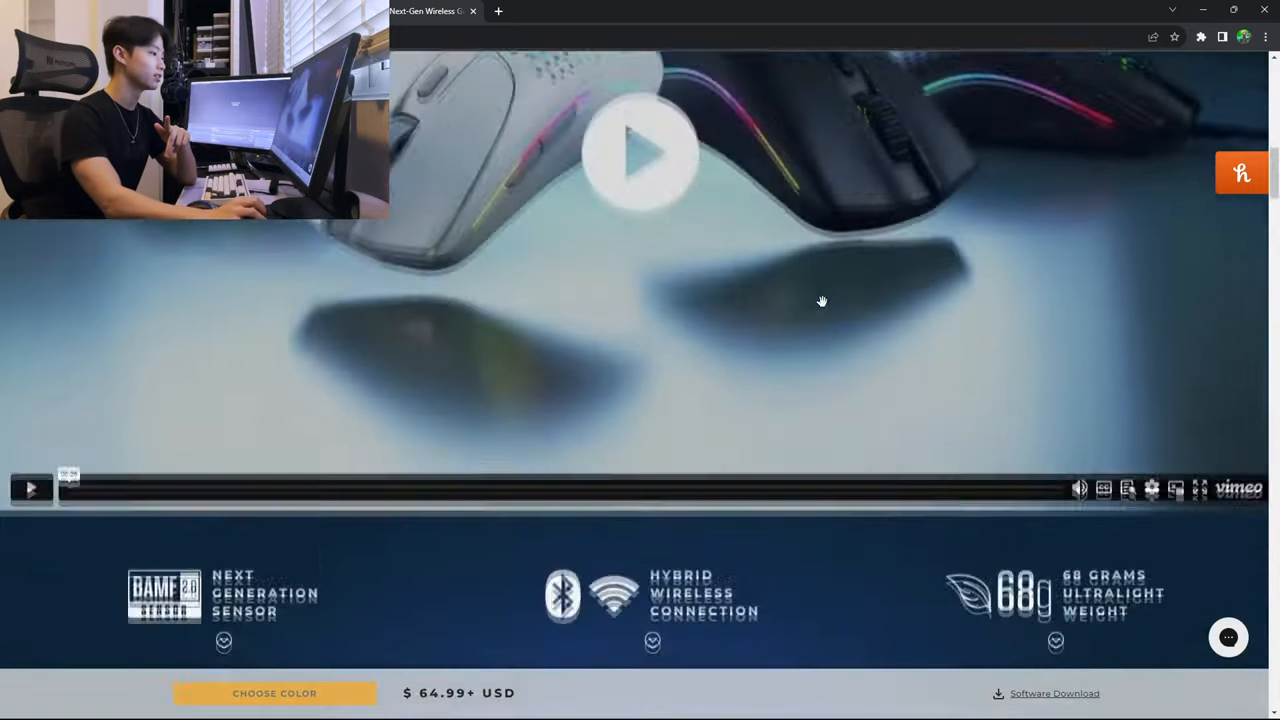
{"action": "scroll", "scroll_direction": "up", "scroll_amount": 3}
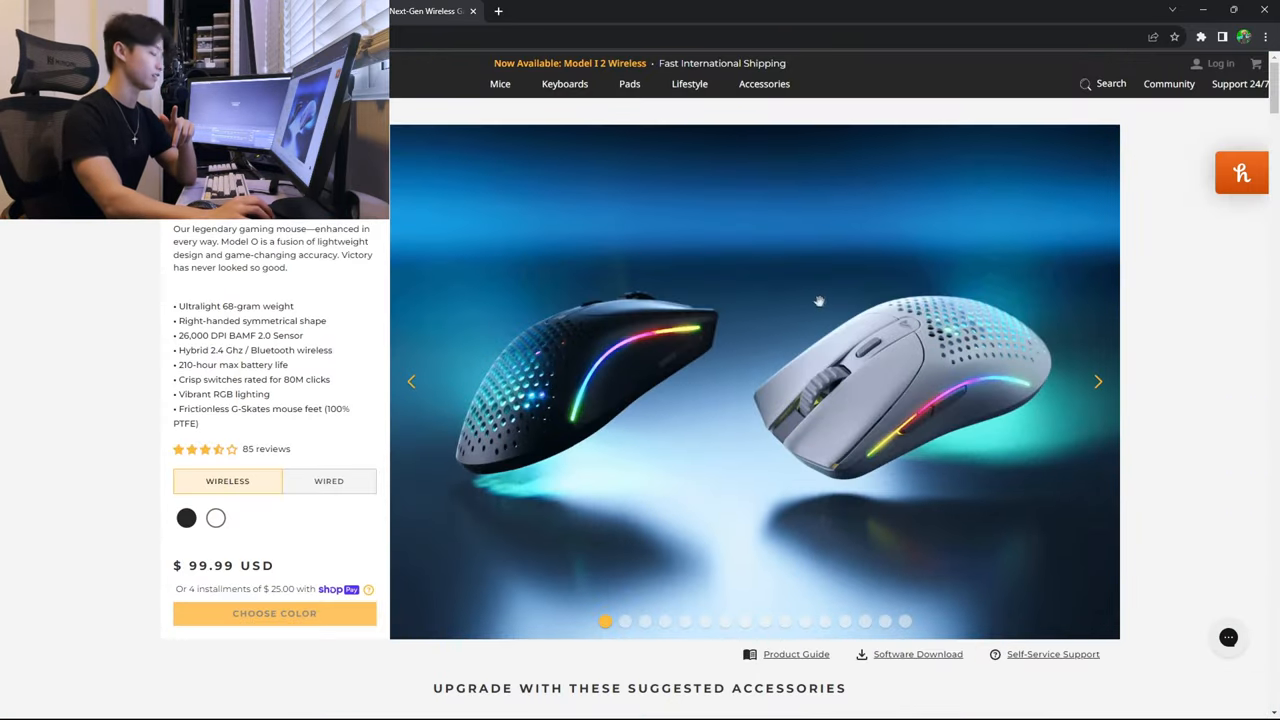
{"action": "left_click", "coordinate": [1242, 172]}
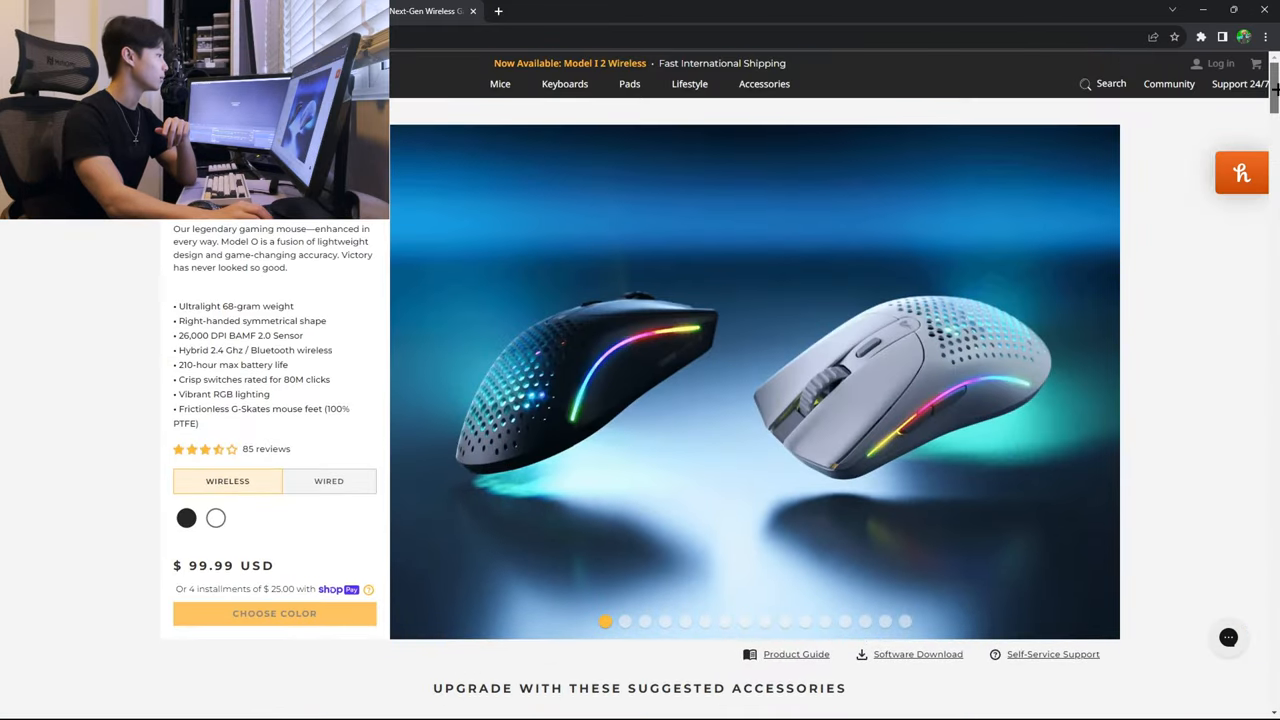
{"action": "mouse_move", "coordinate": [876, 152]}
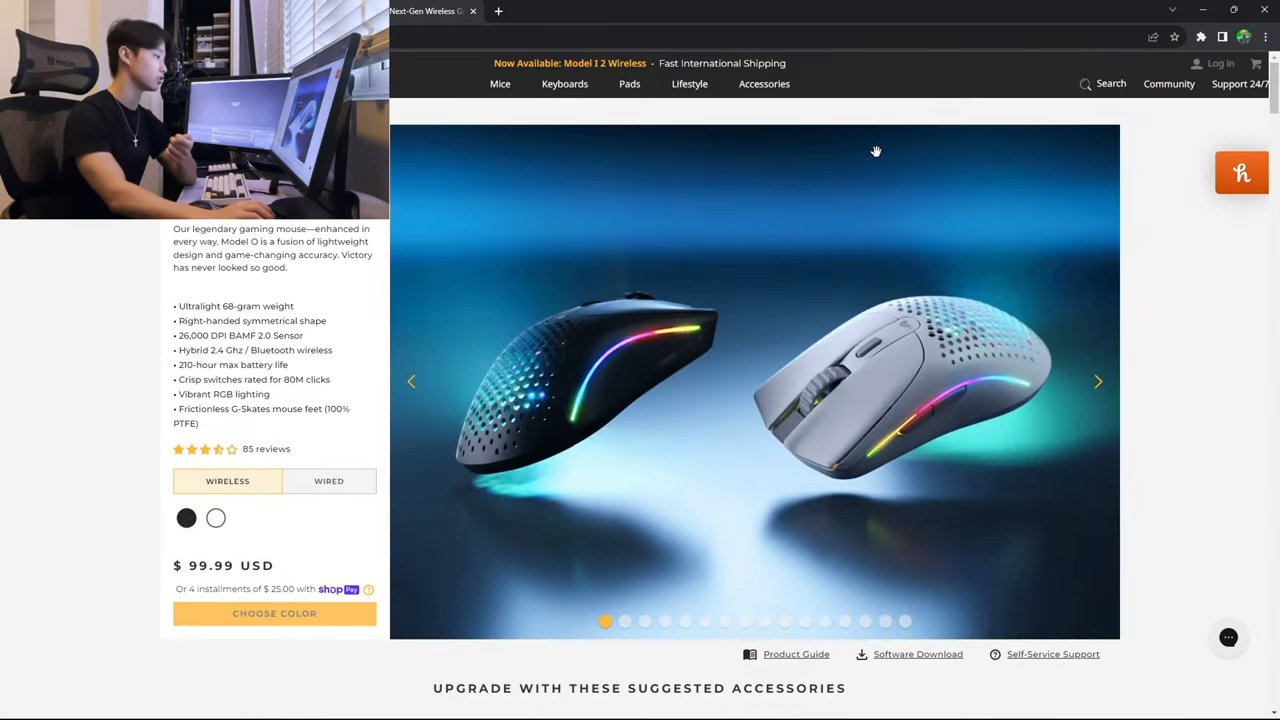
{"action": "mouse_move", "coordinate": [544, 324]}
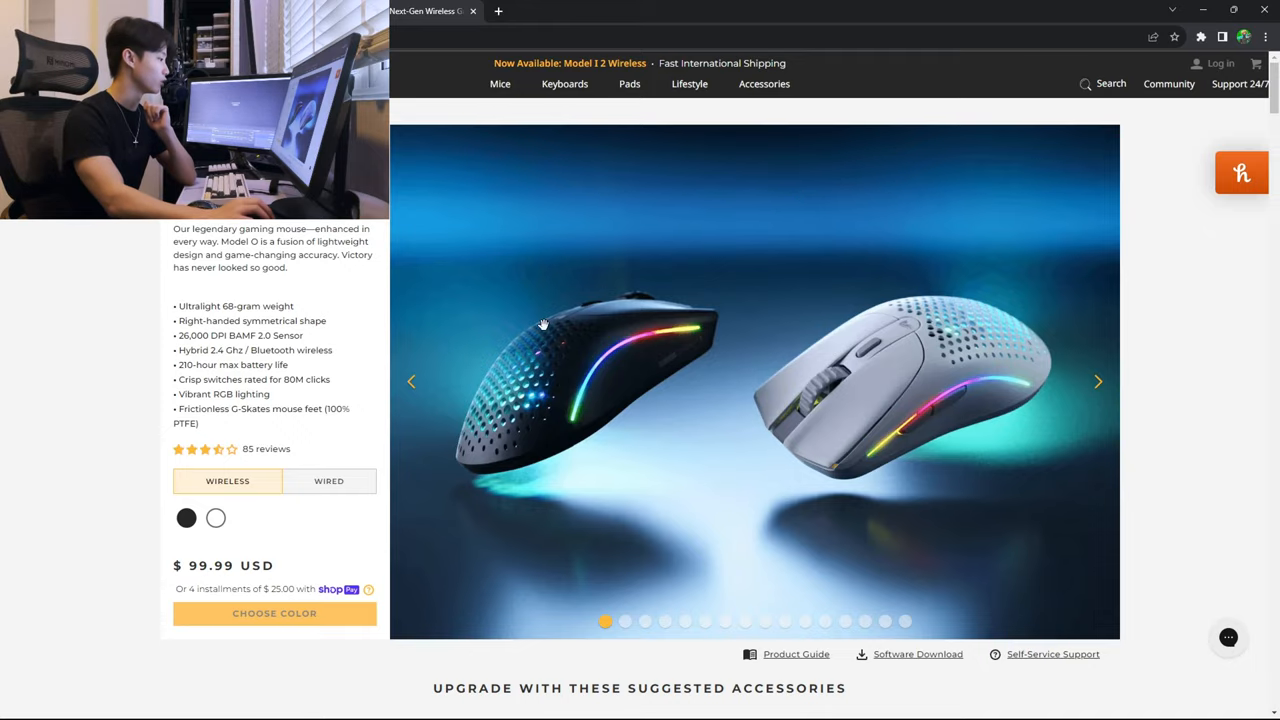
{"action": "scroll", "scroll_direction": "down", "scroll_amount": 3}
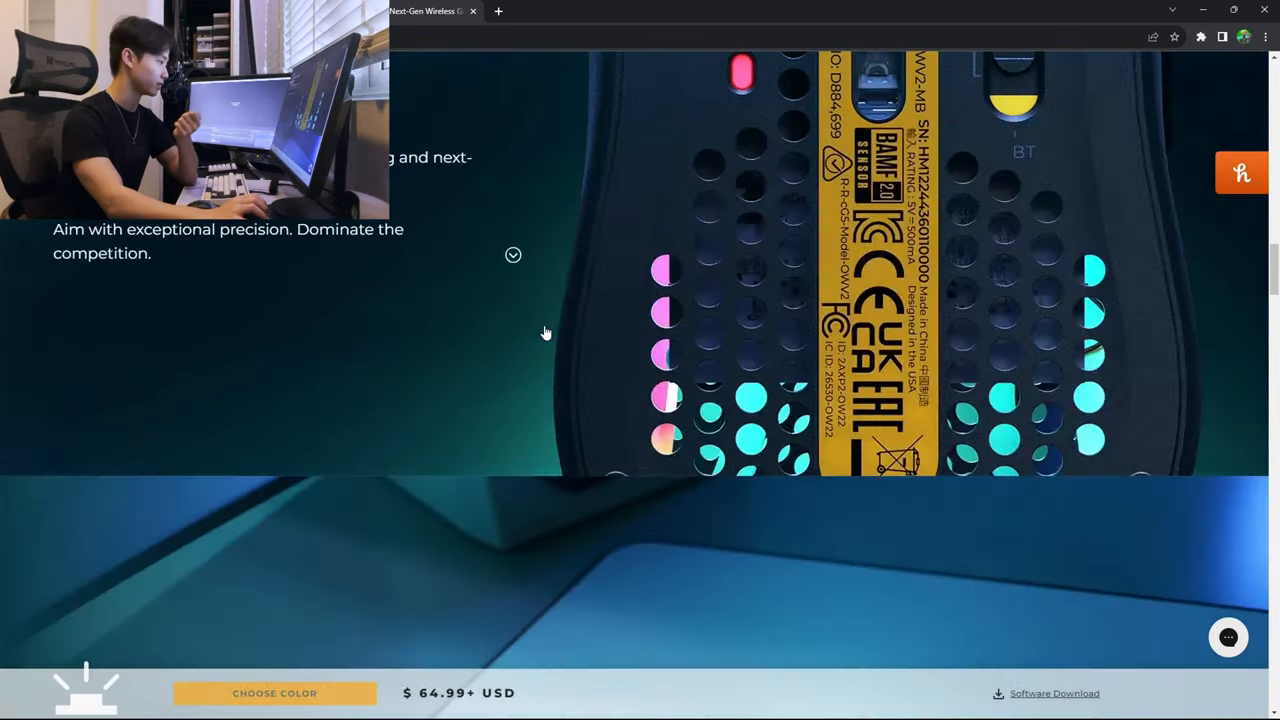
{"action": "scroll", "scroll_direction": "down", "scroll_amount": 3}
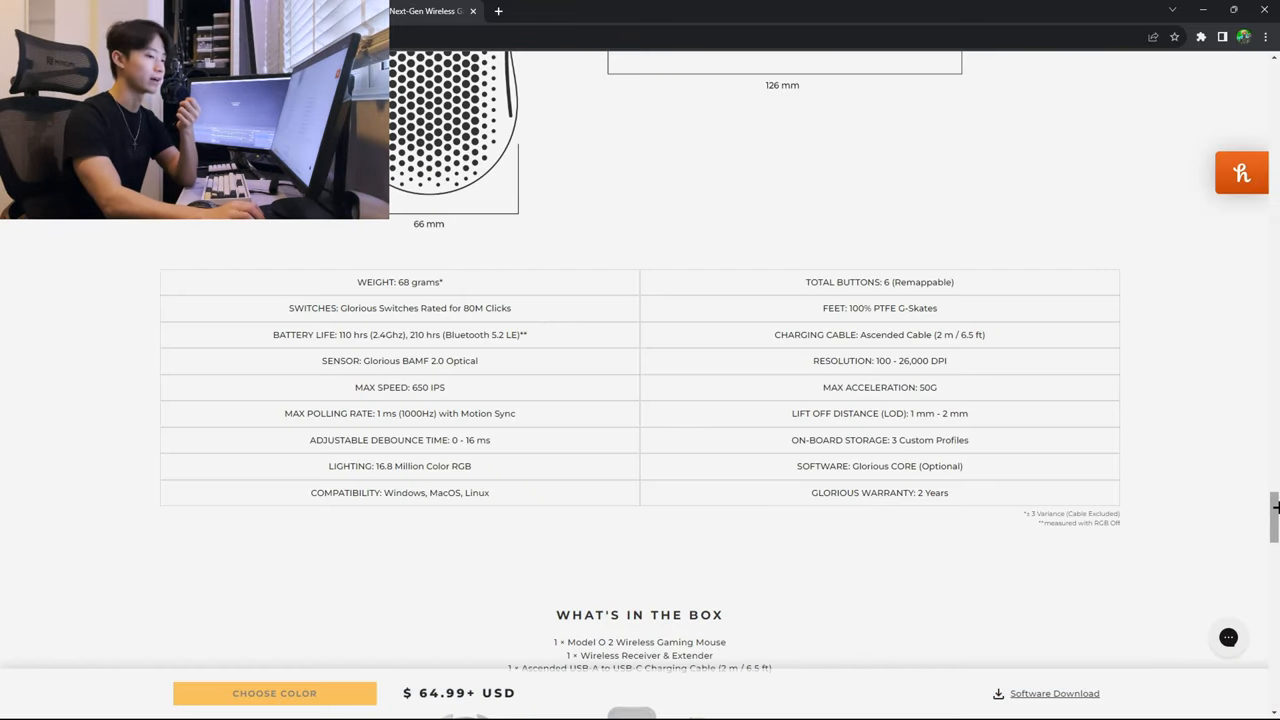
{"action": "scroll", "scroll_direction": "up", "scroll_amount": 3}
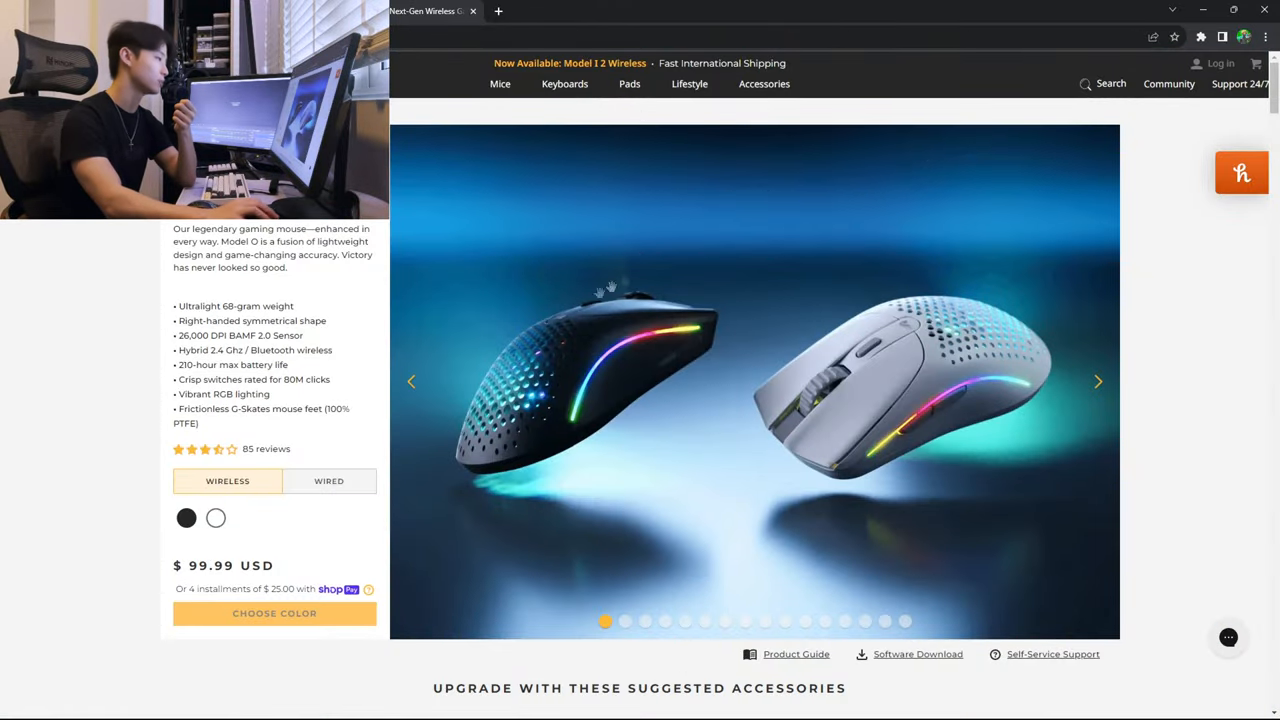
{"action": "left_click", "coordinate": [1240, 172]}
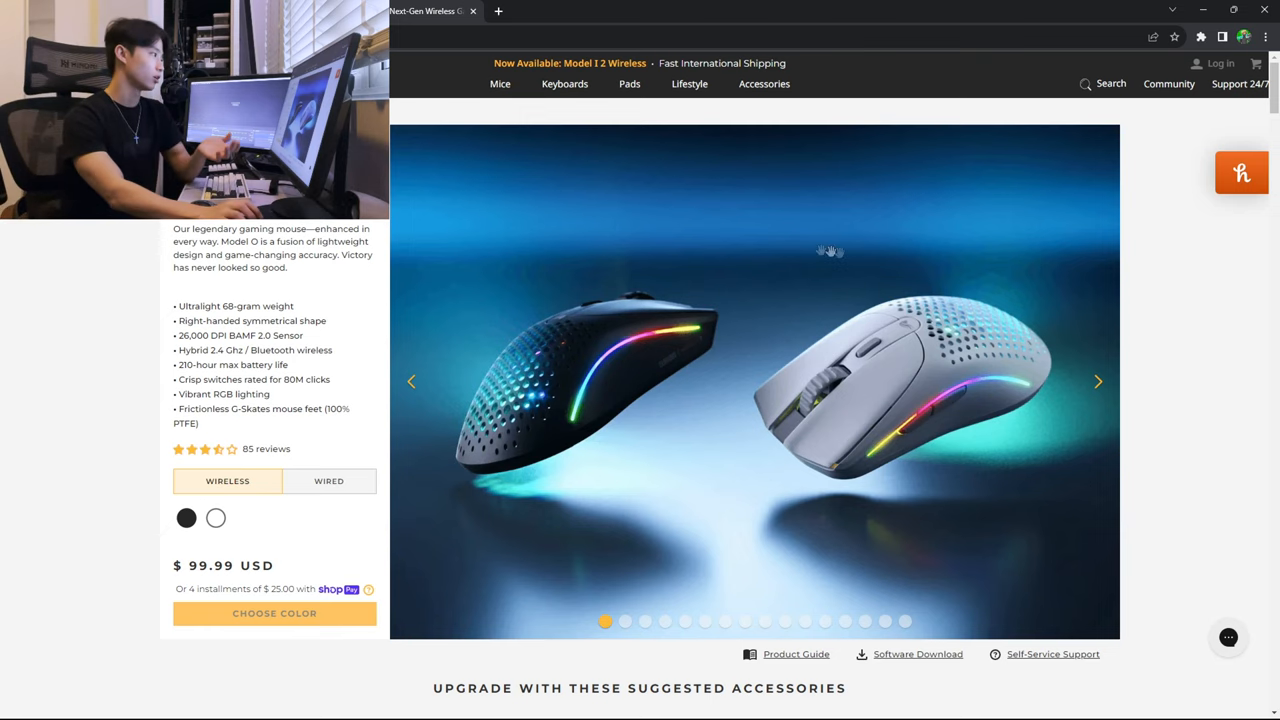
{"action": "mouse_move", "coordinate": [664, 312]}
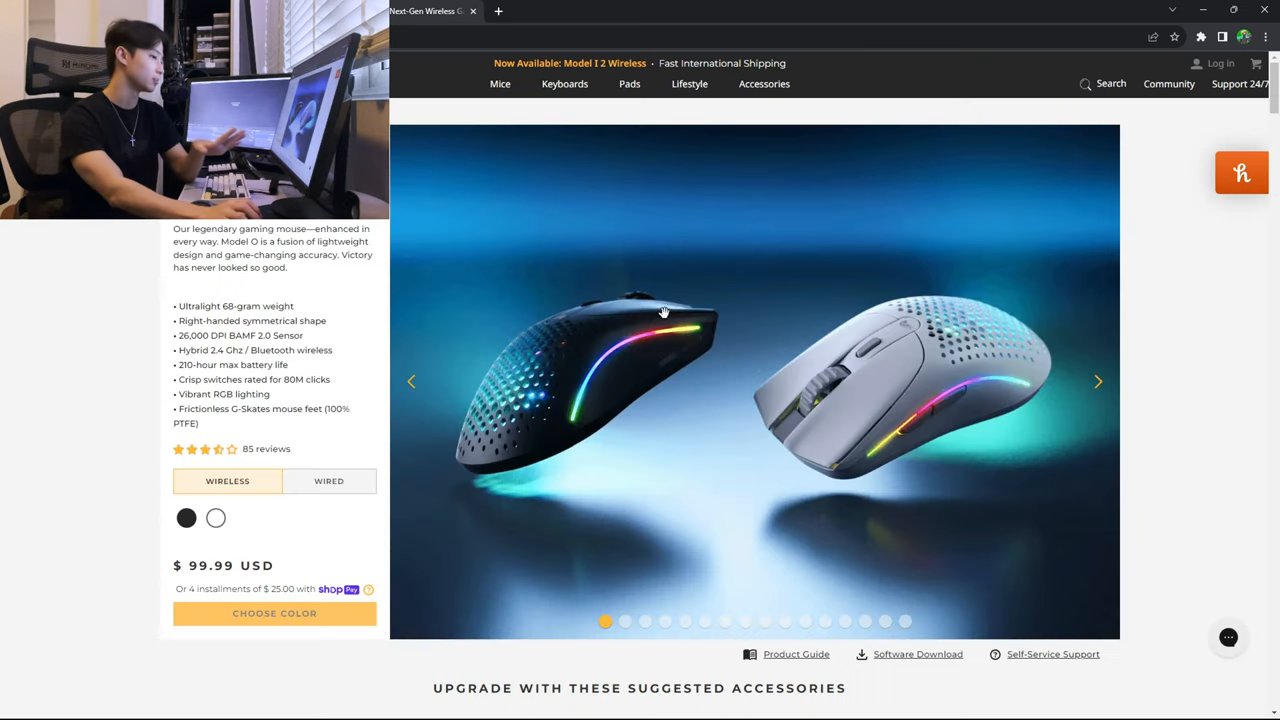
{"action": "mouse_move", "coordinate": [444, 198]}
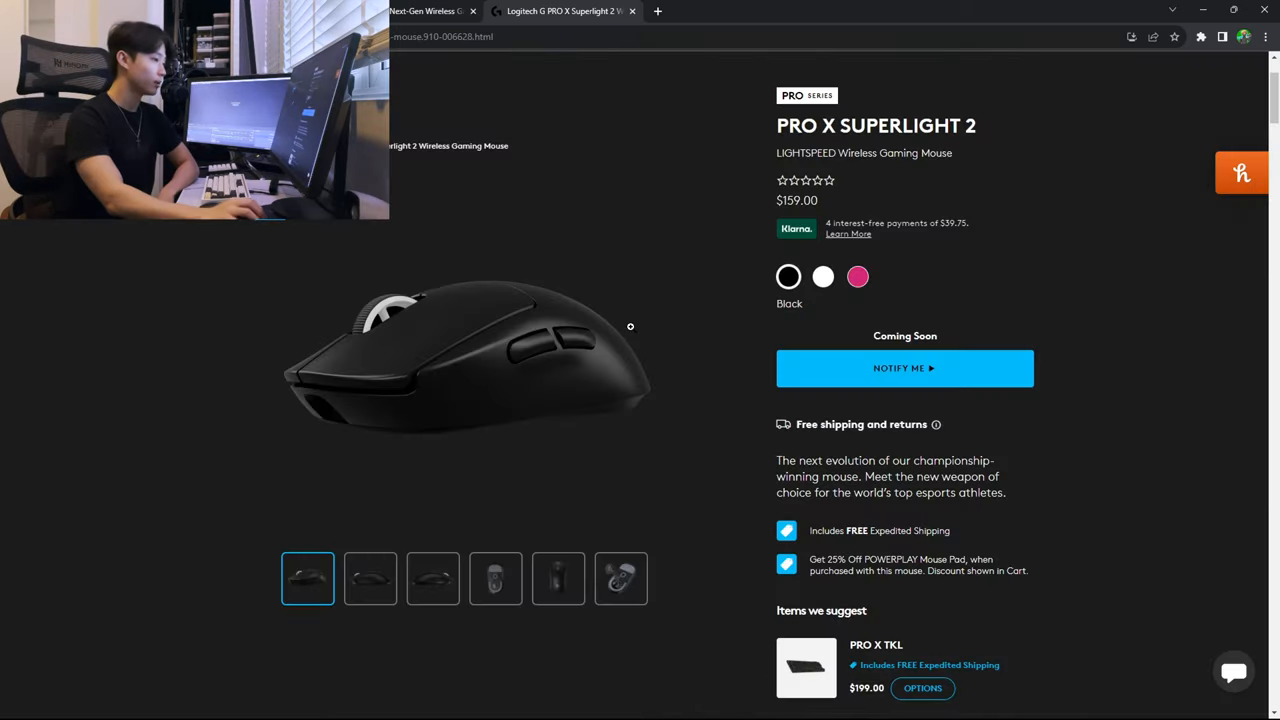
Scroll up the PRO X SUPERLIGHT 2 page before switching to the Minecraft window
{"action": "scroll", "scroll_direction": "up", "scroll_amount": 3}
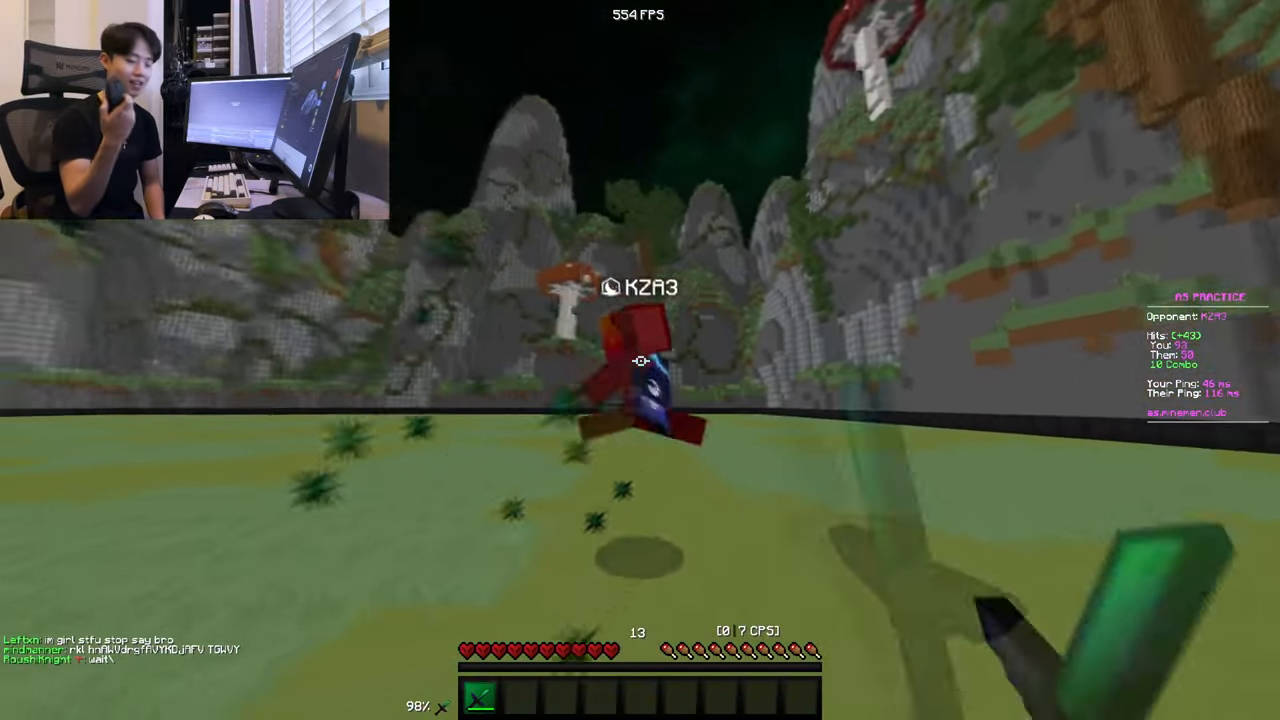
Leave the Minecraft match and return to the Model O Wireless product page in the browser
{"action": "left_click", "coordinate": [640, 360]}
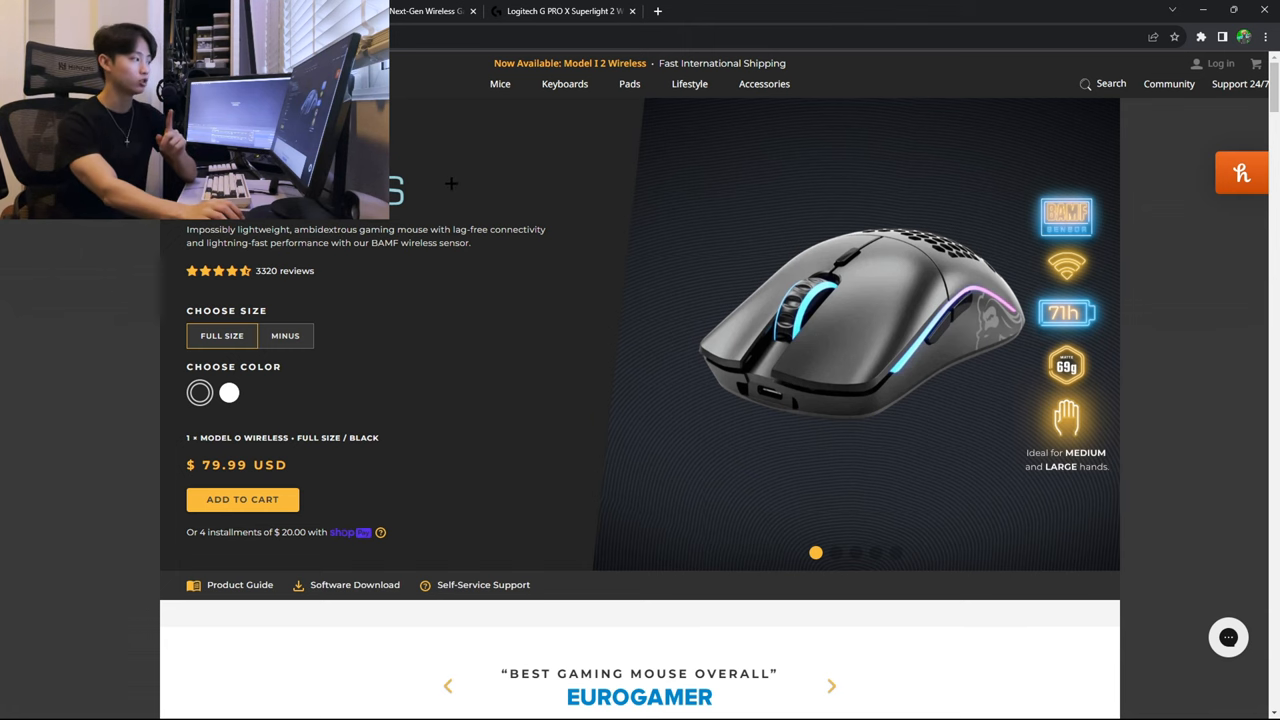
Switch to the Model O 2 Wireless tab showing its $99.99 wireless version
{"action": "left_click", "coordinate": [432, 12]}
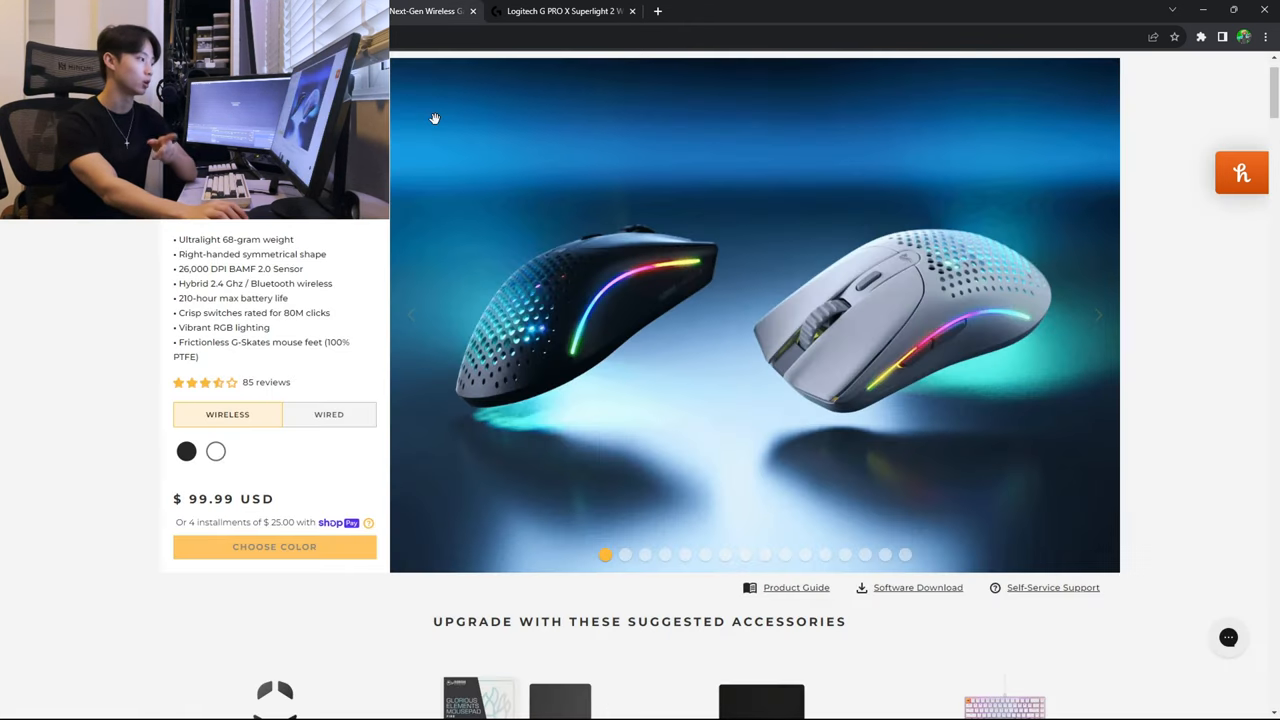
{"action": "mouse_move", "coordinate": [396, 112]}
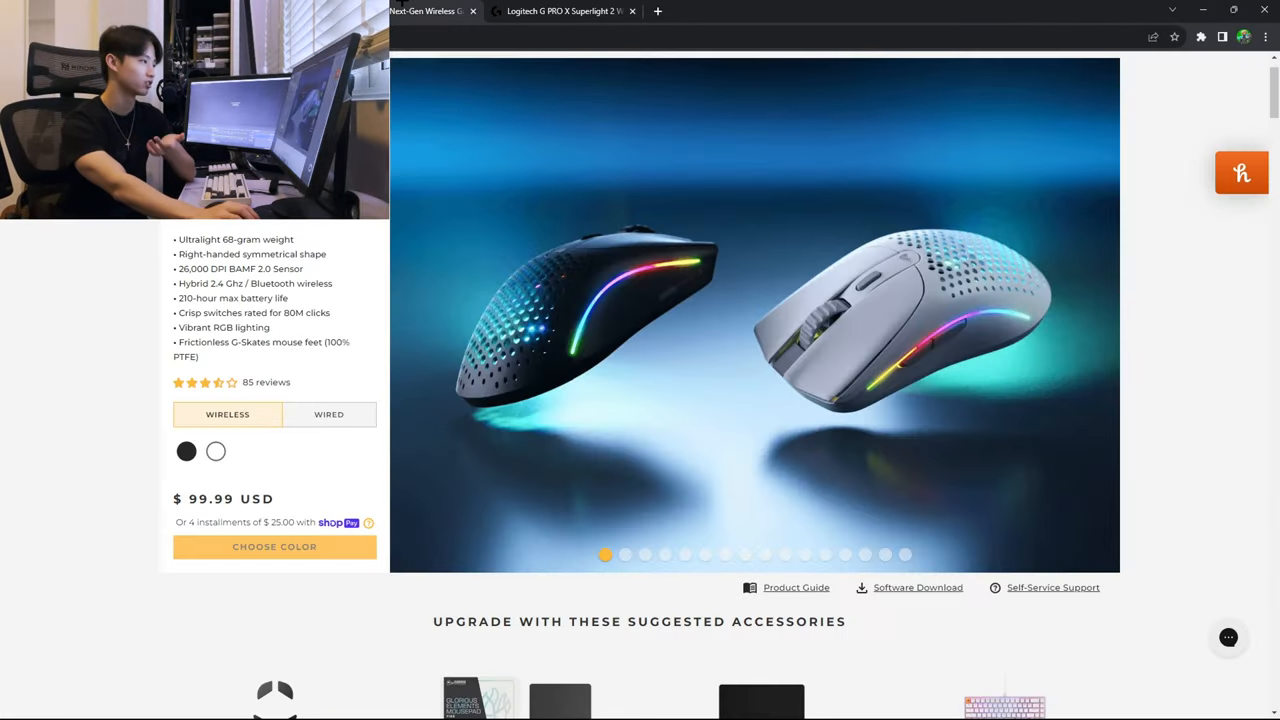
{"action": "mouse_move", "coordinate": [430, 12]}
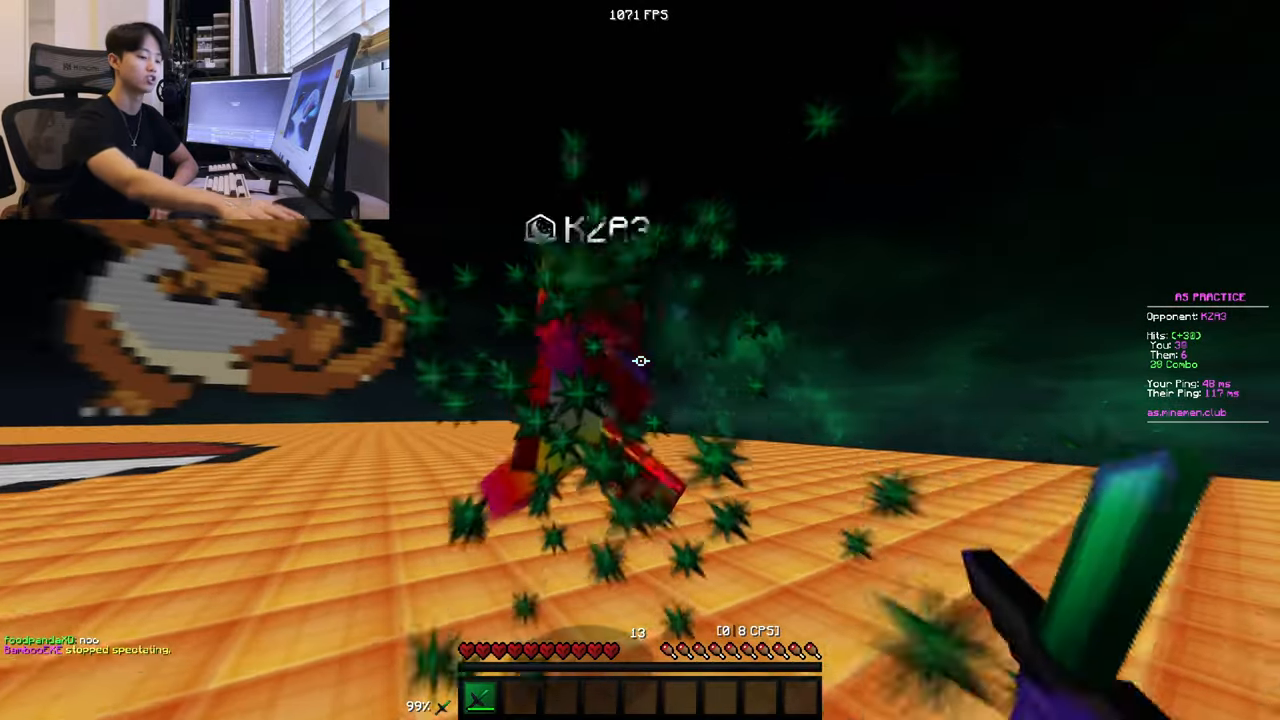
Leave Minecraft for the browser and scroll down the Model O 2 Wireless product page
{"action": "left_click", "coordinate": [640, 360]}
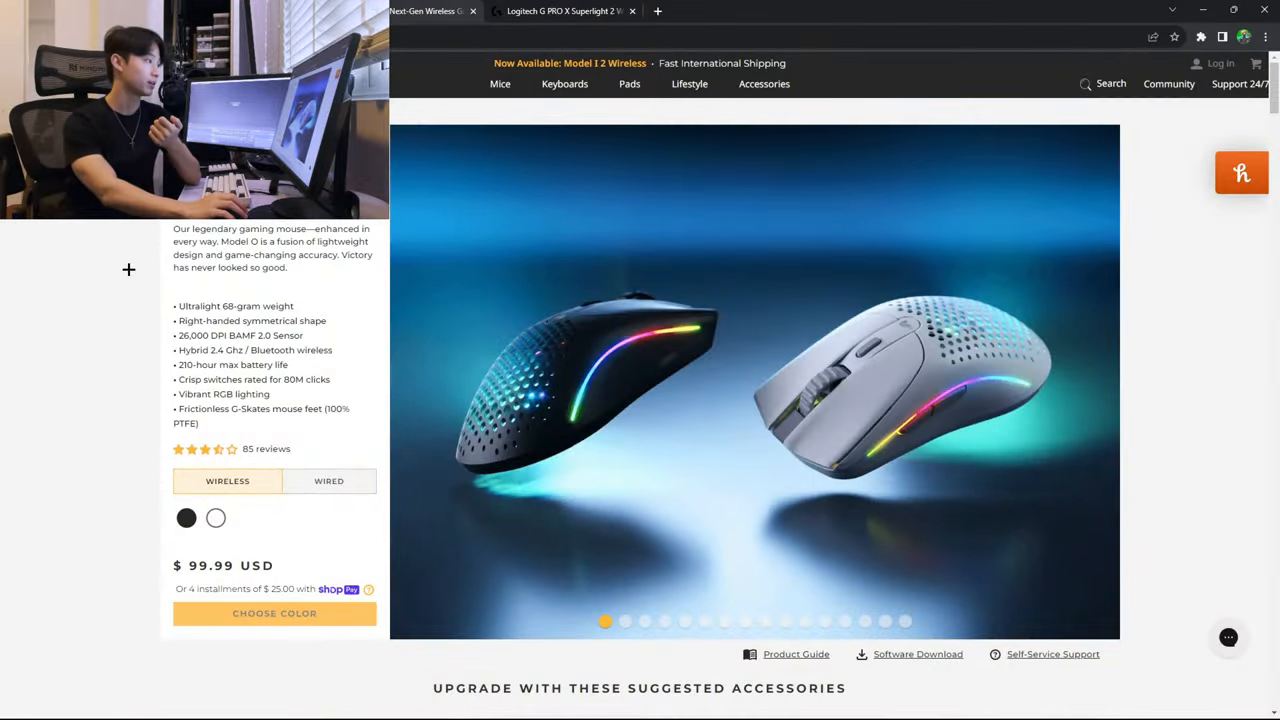
{"action": "scroll", "scroll_direction": "down", "scroll_amount": 3}
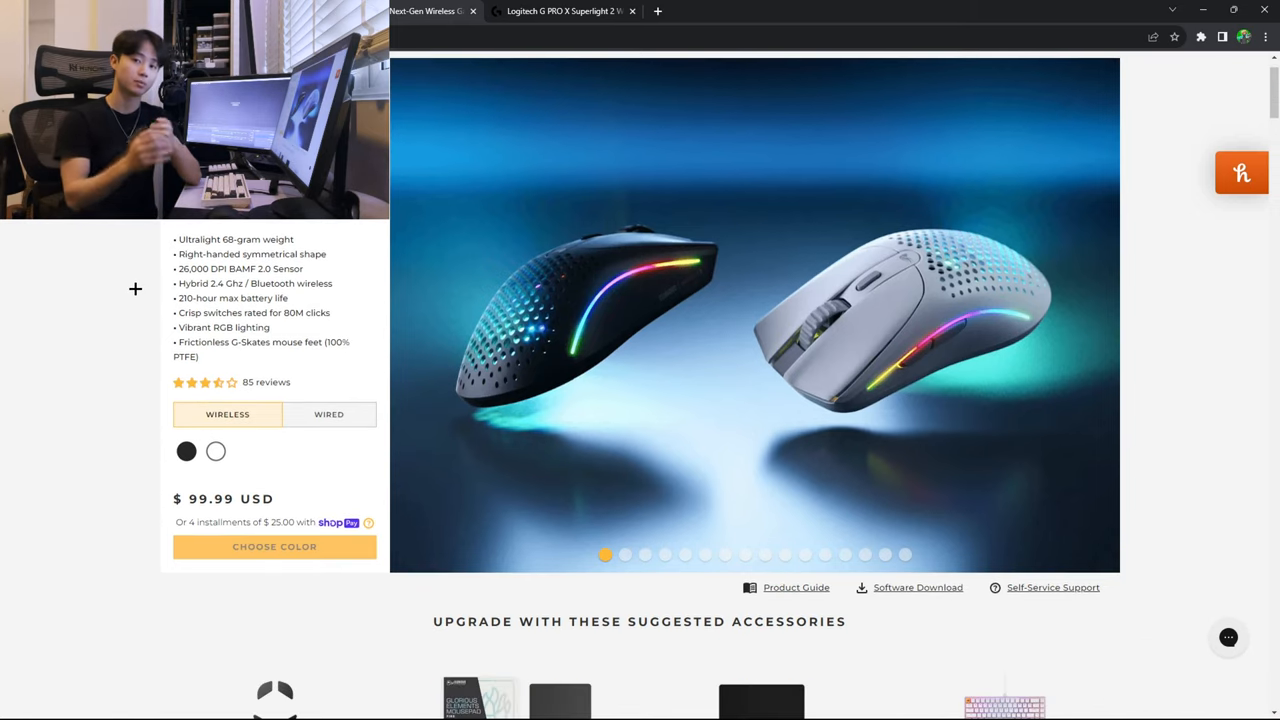